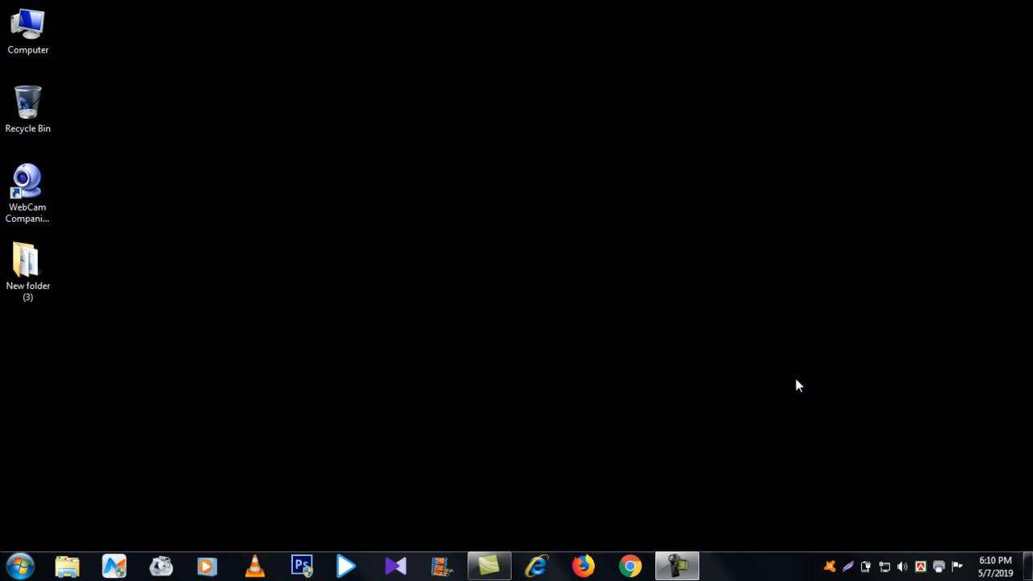
Search the Start menu for 'run' to launch the Run dialog.
click(18, 565)
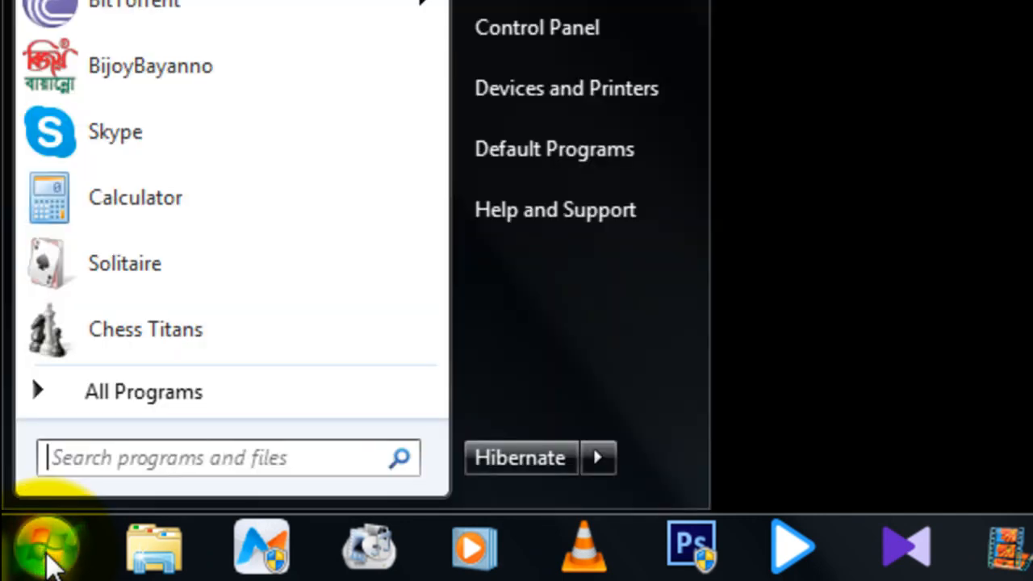
text(ru)
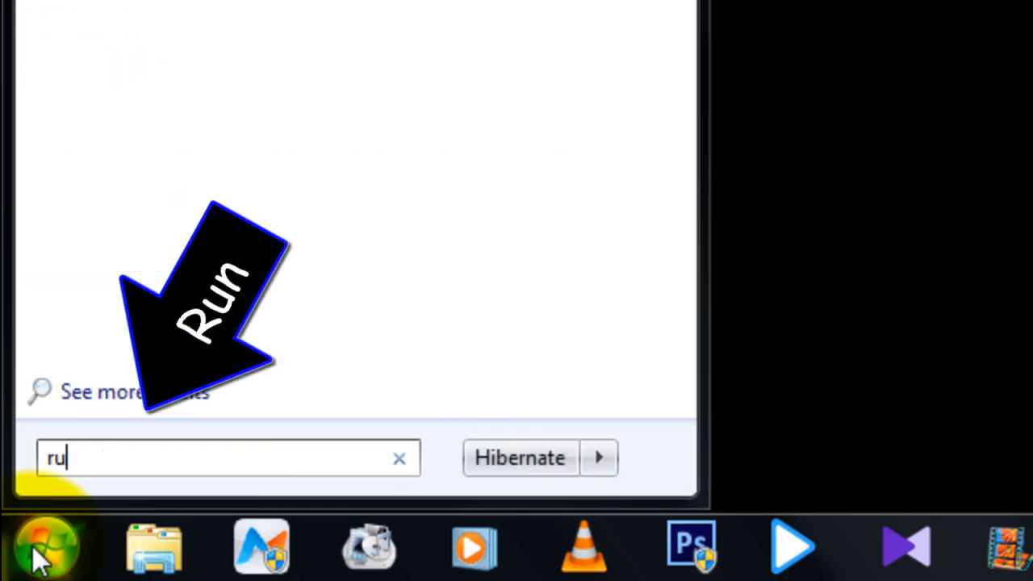
text(n)
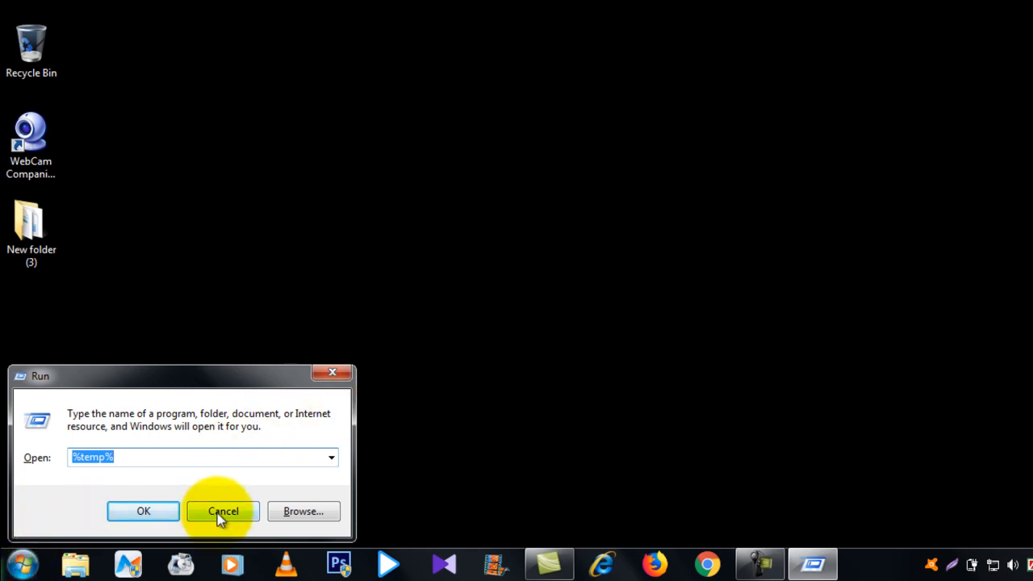
Enter %temp% in the Run command field and open the temporary files folder.
click(222, 510)
text(%)
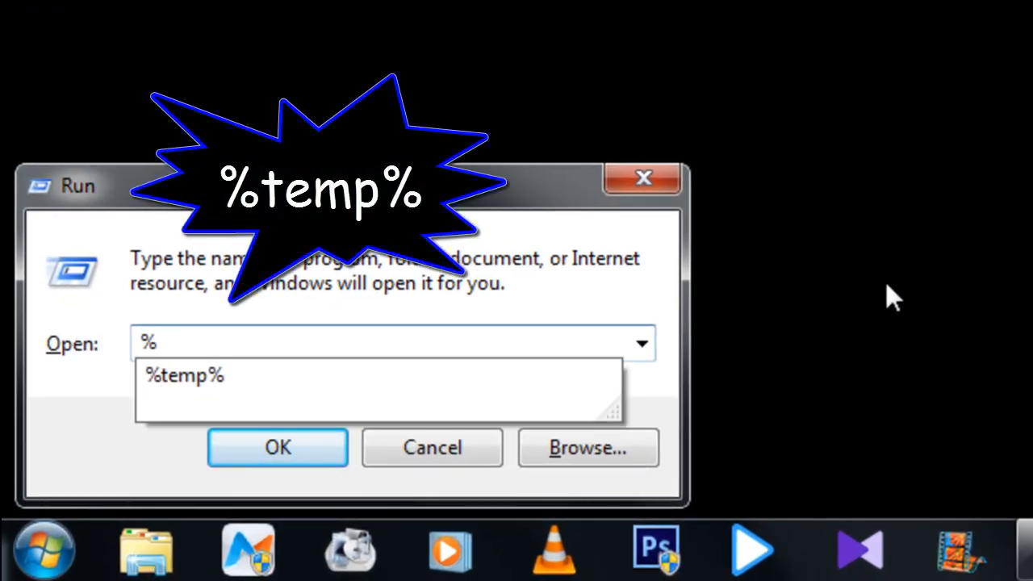
text(te)
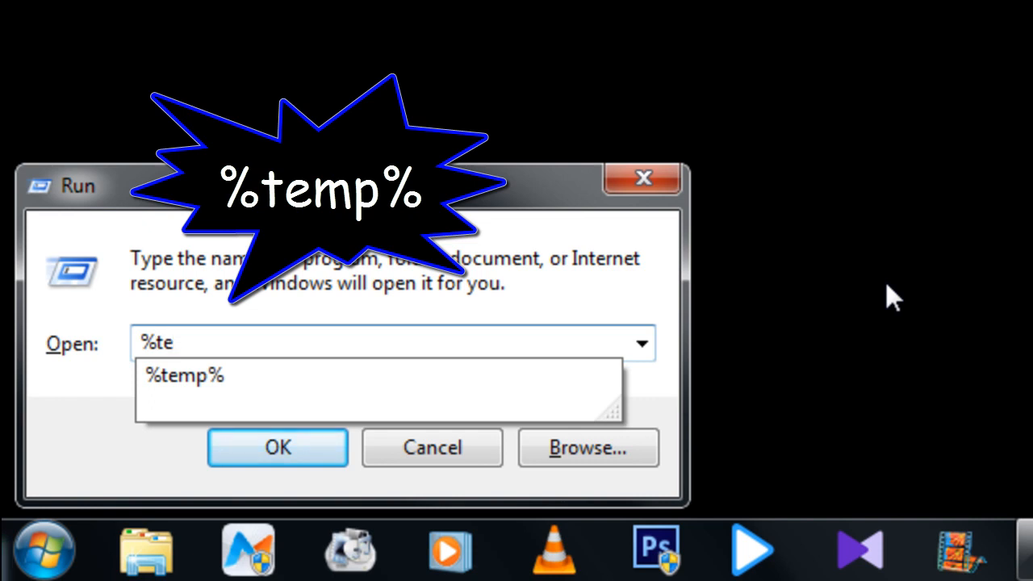
text(mp%)
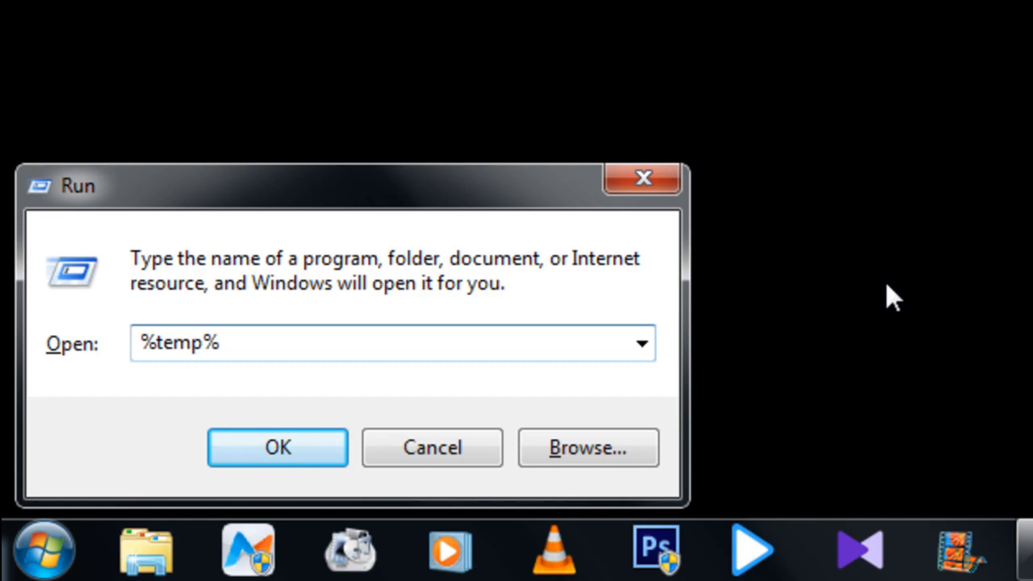
click(278, 447)
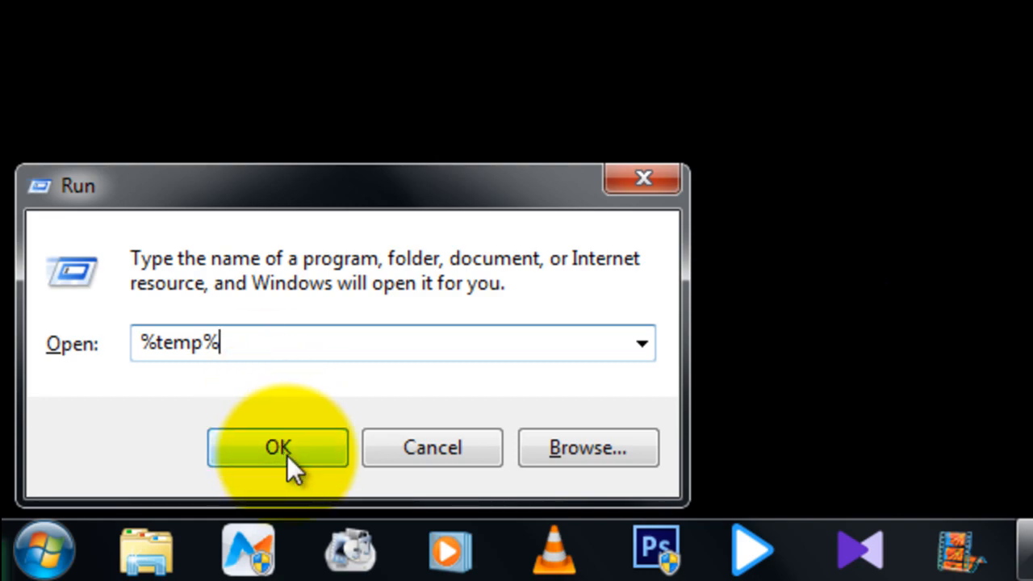
Send all 37 Temp items to the Recycle Bin, skipping in-use files, and close the folder.
click(277, 447)
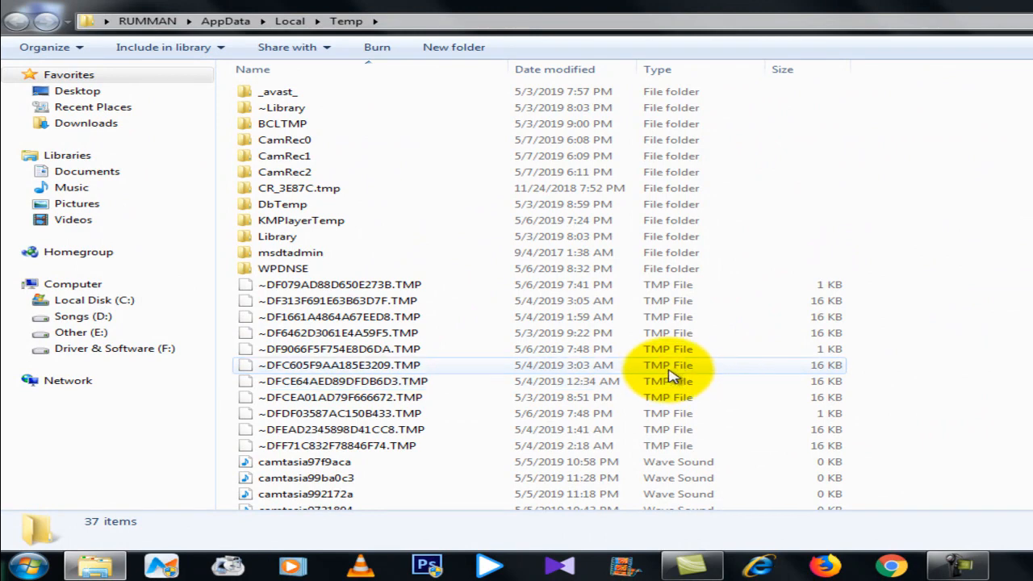
scroll(down, 3)
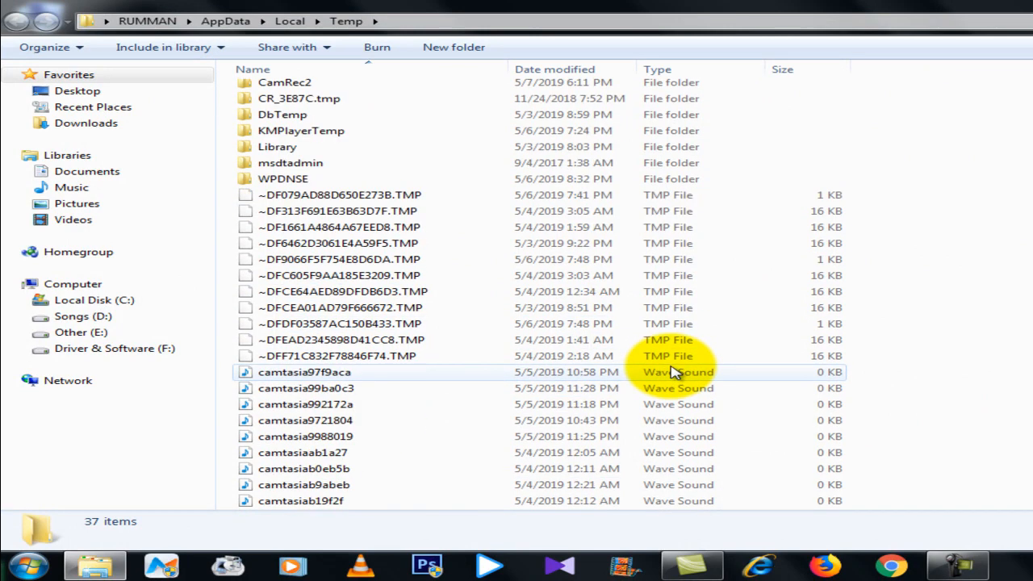
key(ctrl+a)
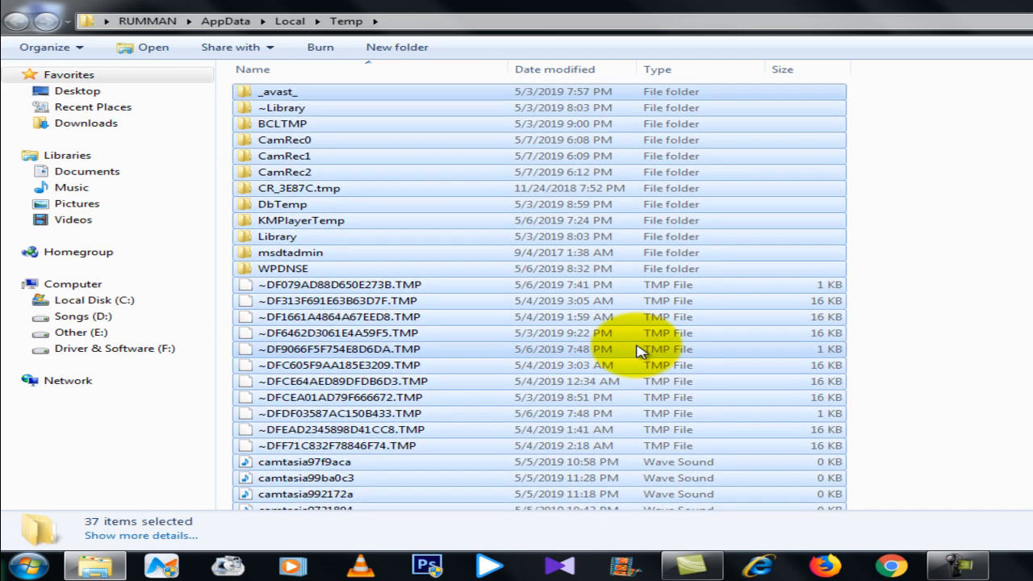
key(Delete)
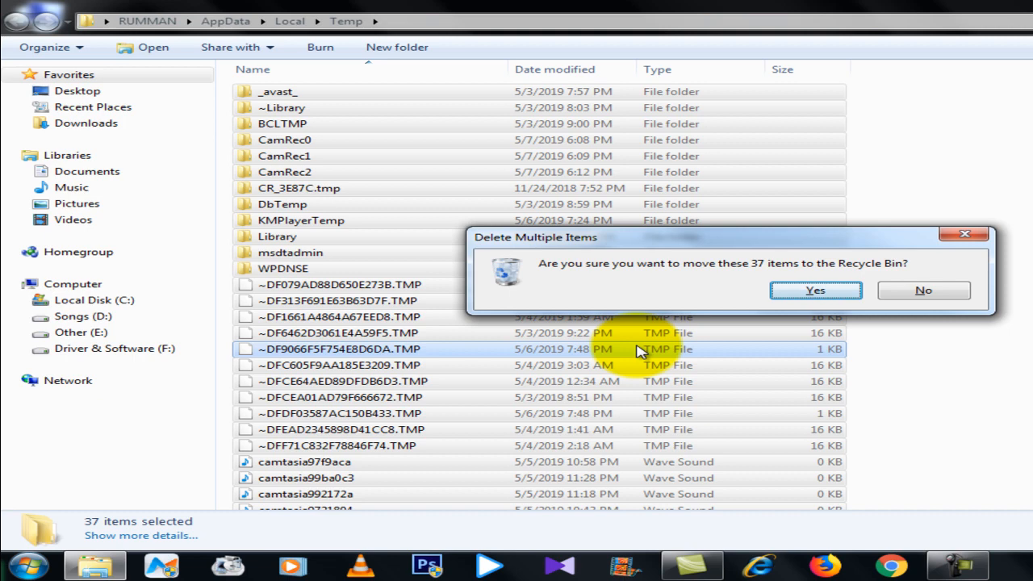
click(814, 291)
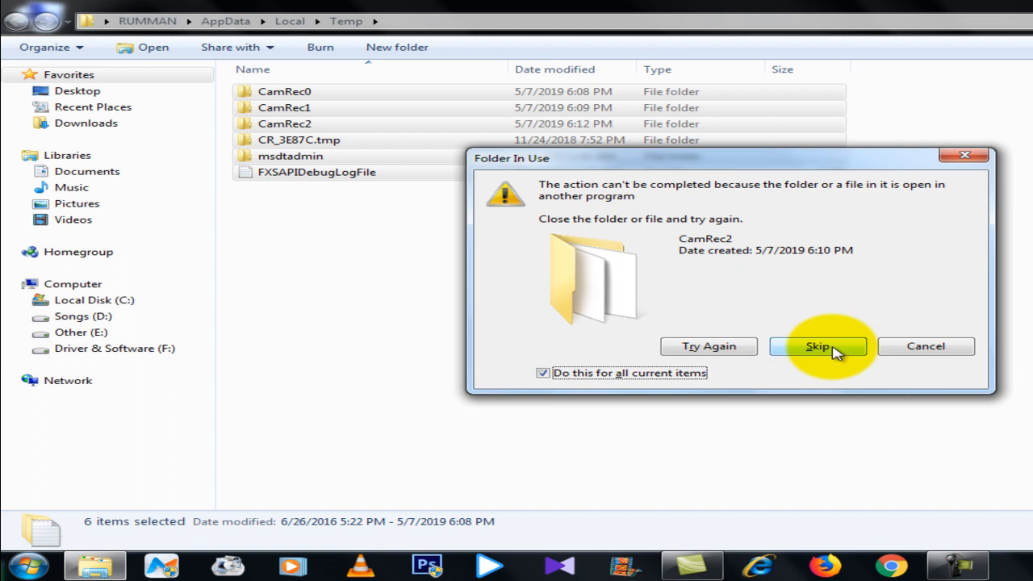
click(816, 345)
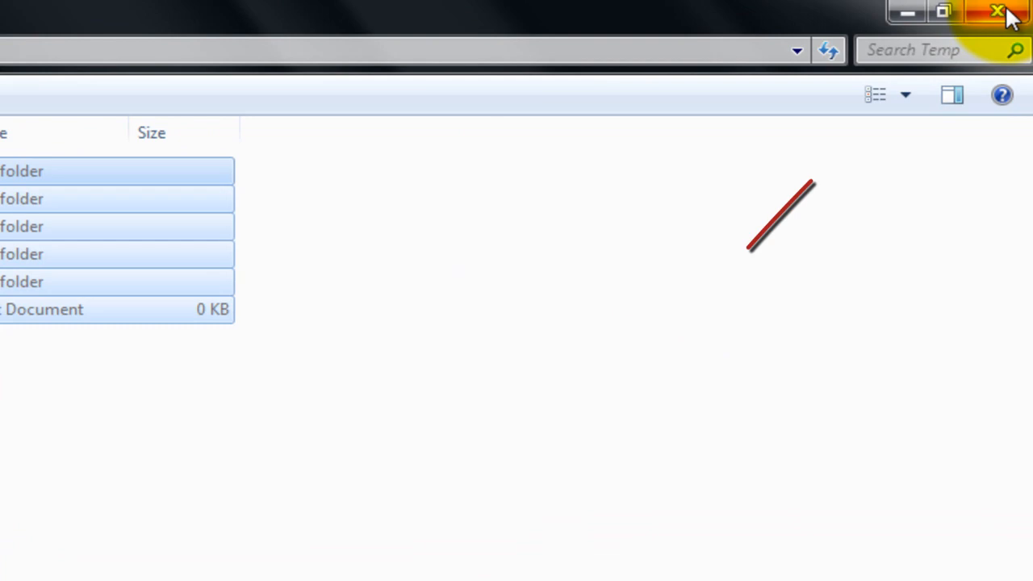
click(998, 13)
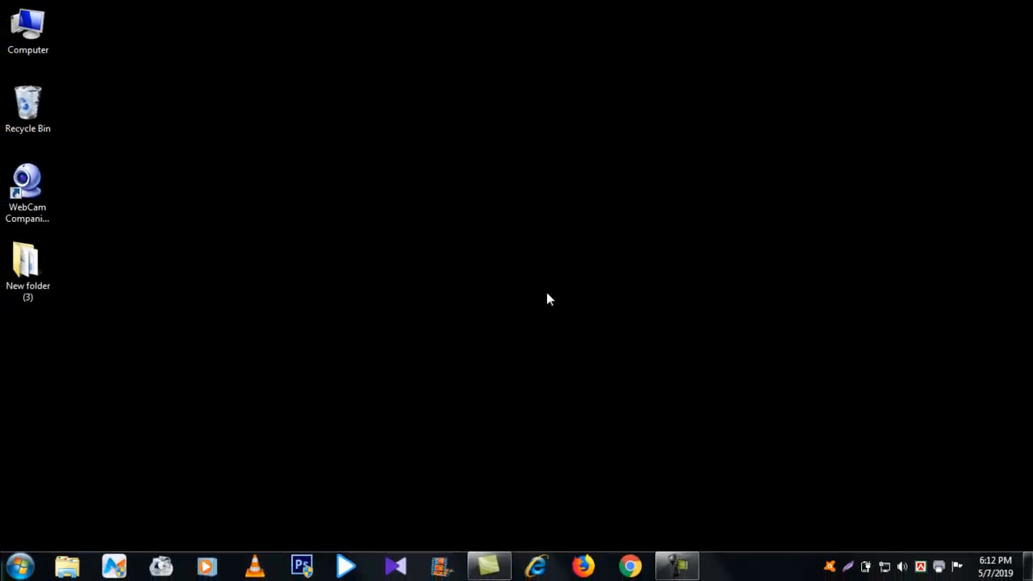
mouse_move(452, 315)
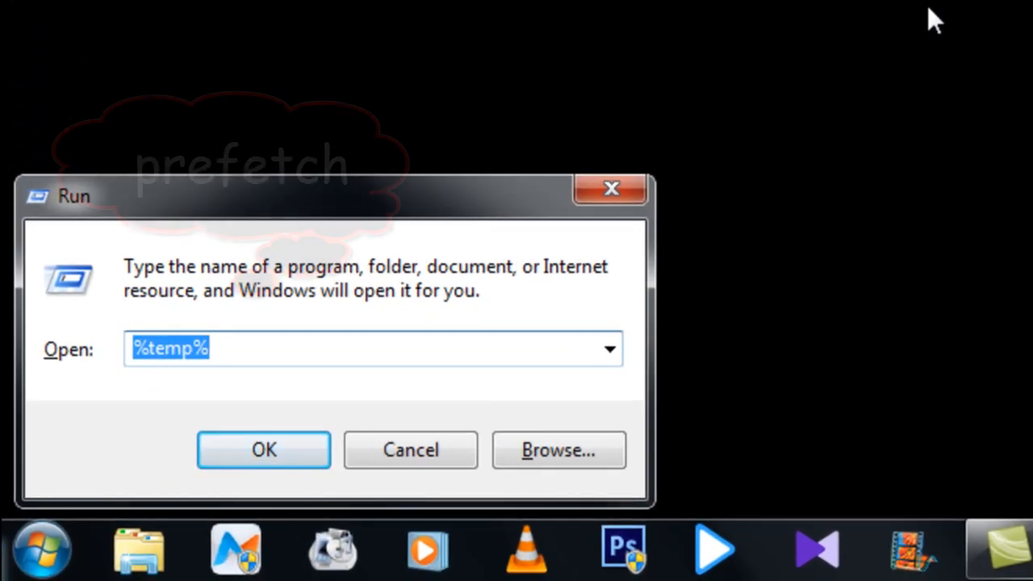
Enter prefetch in the Run dialog and open the Prefetch folder.
text(pre)
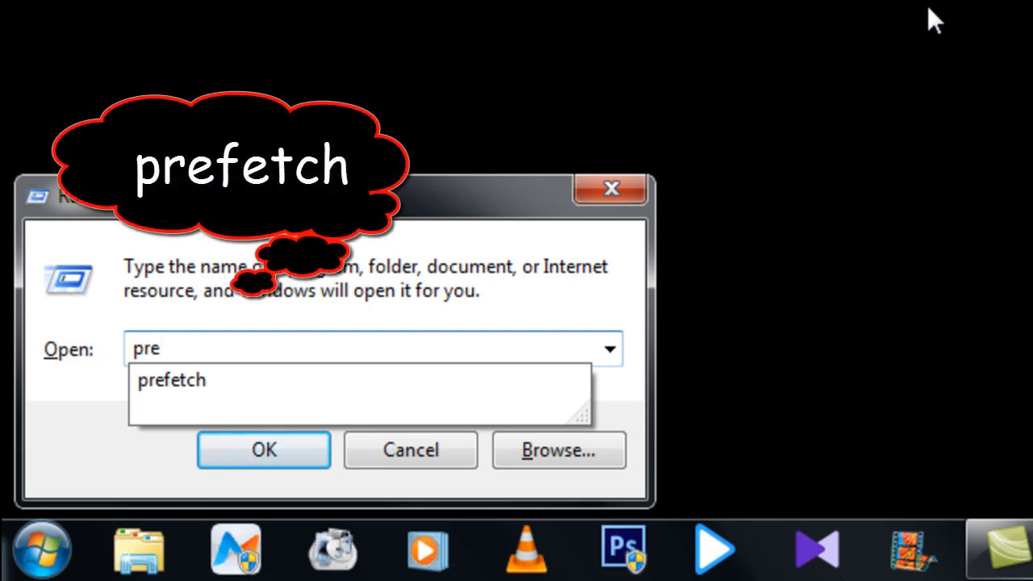
text(fe)
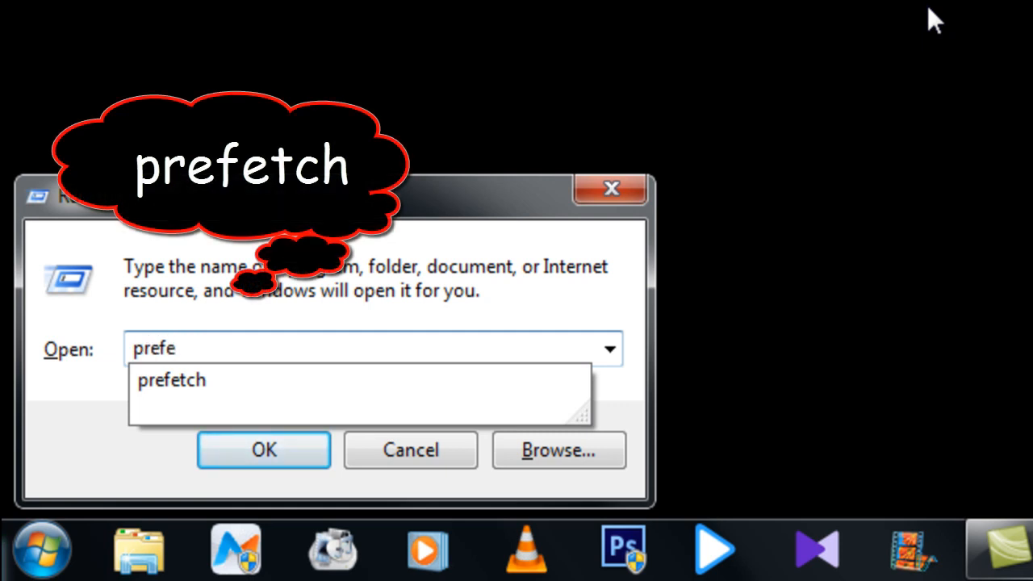
click(171, 381)
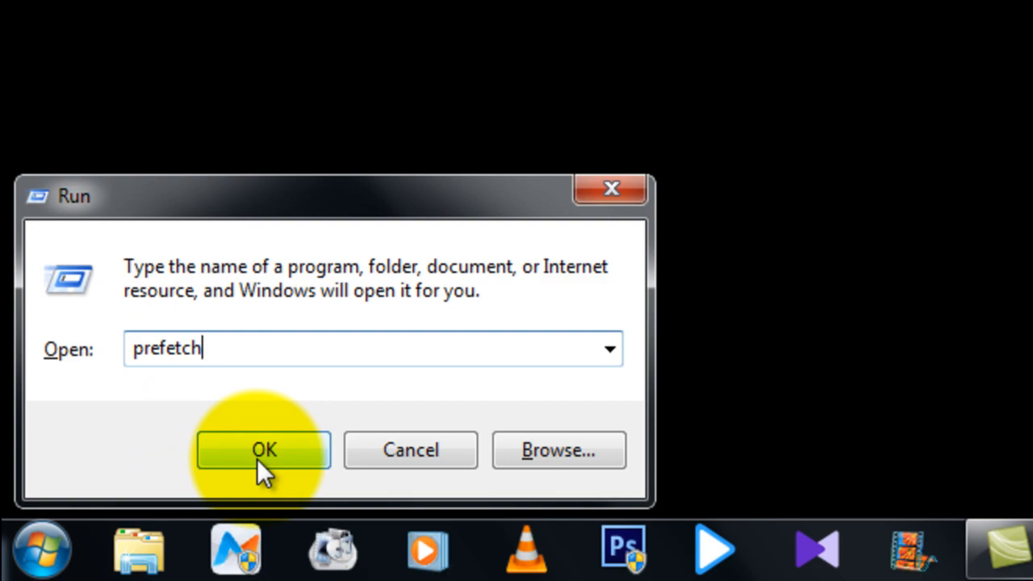
click(263, 449)
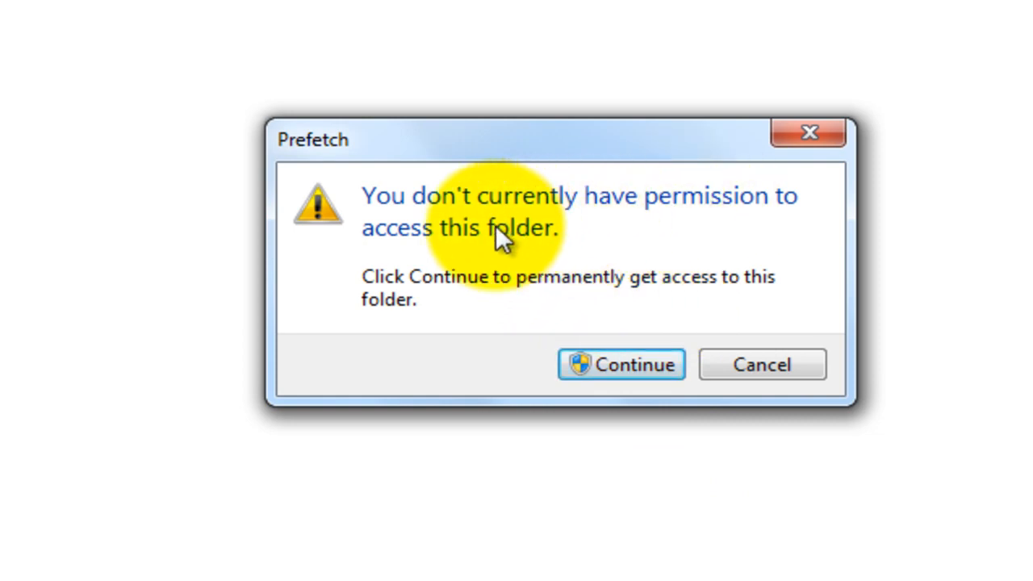
mouse_move(629, 310)
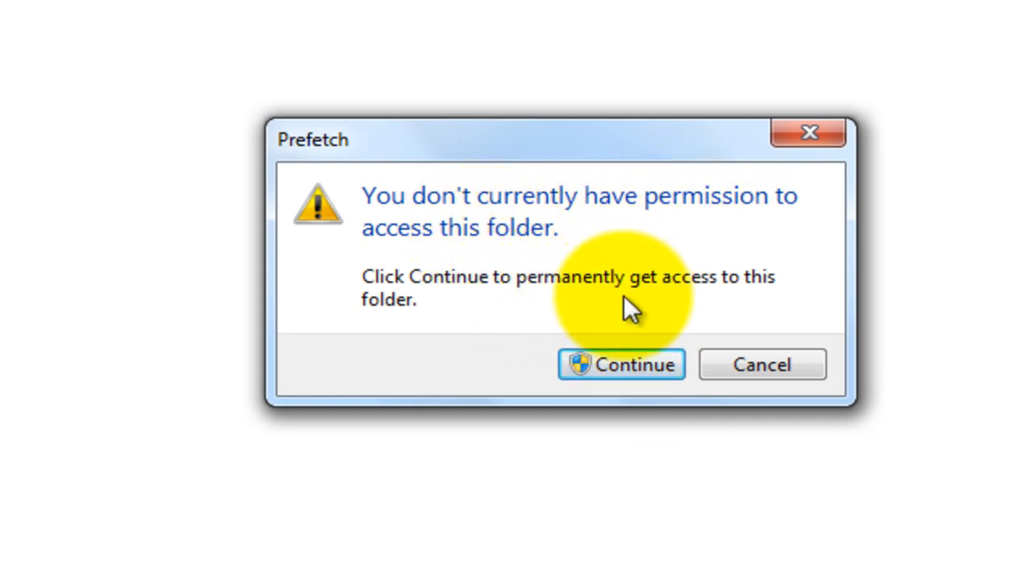
mouse_move(767, 304)
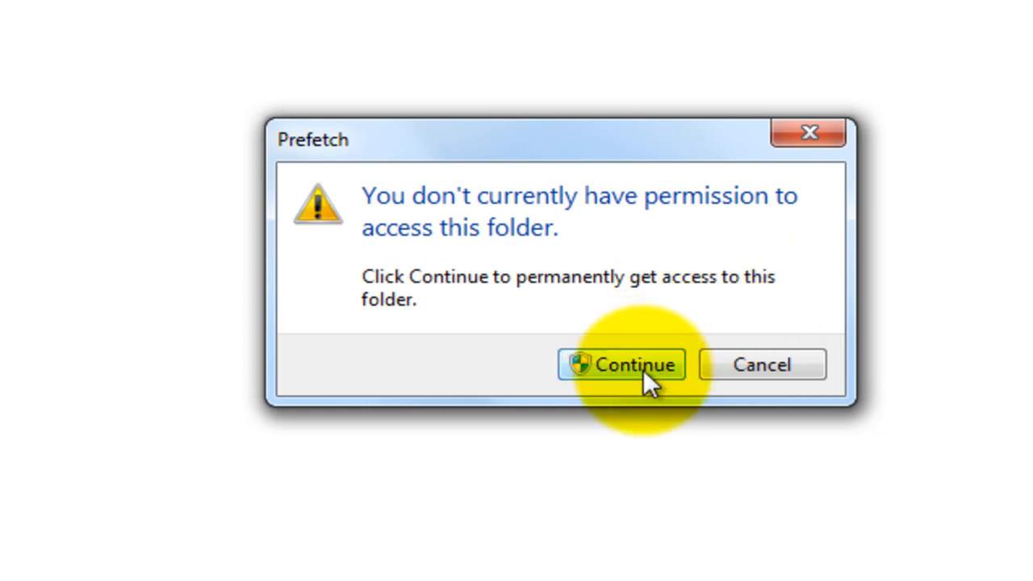
Select all 116 Prefetch items and confirm moving them to the Recycle Bin.
click(620, 365)
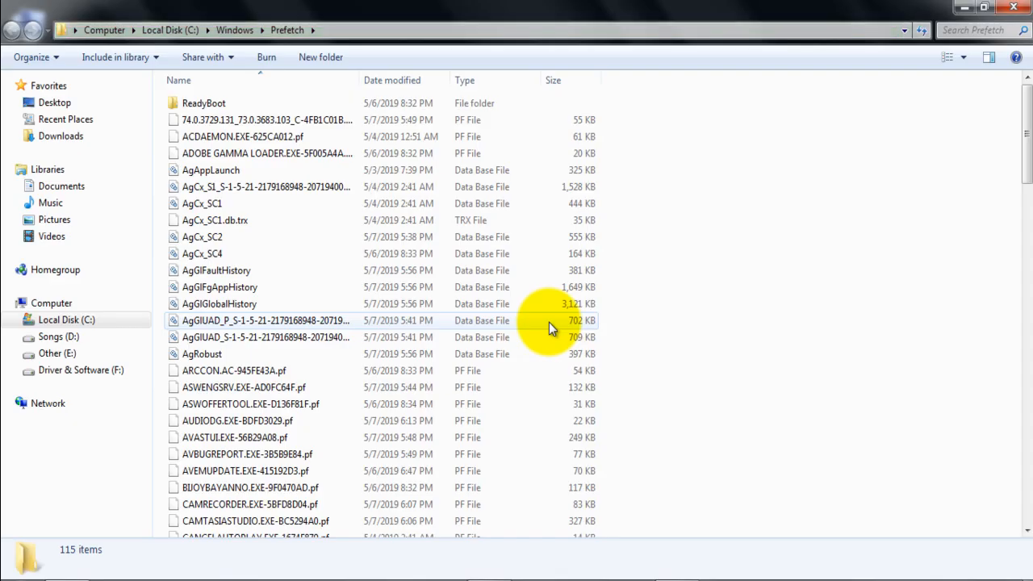
key(ctrl+a)
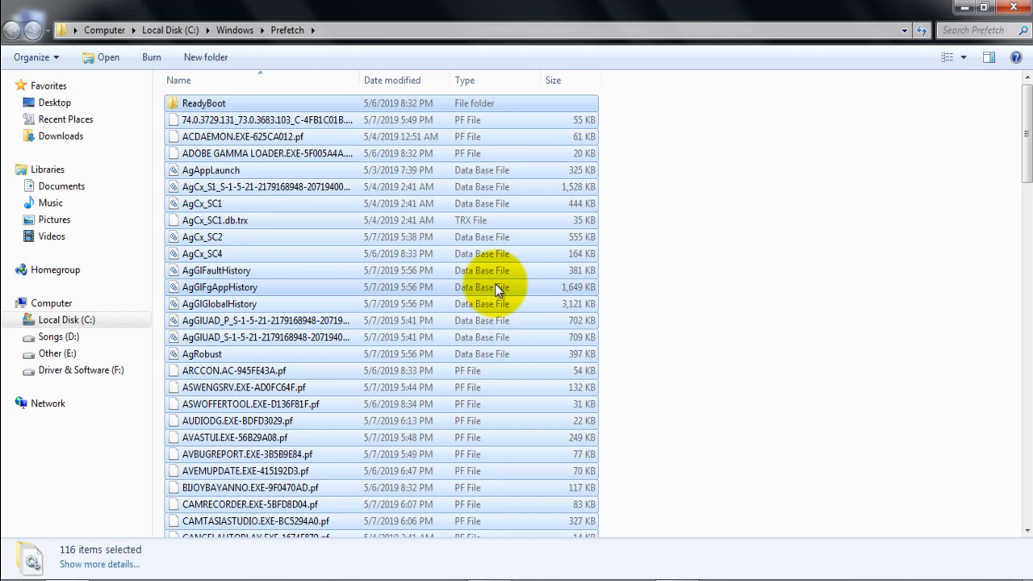
key(Delete)
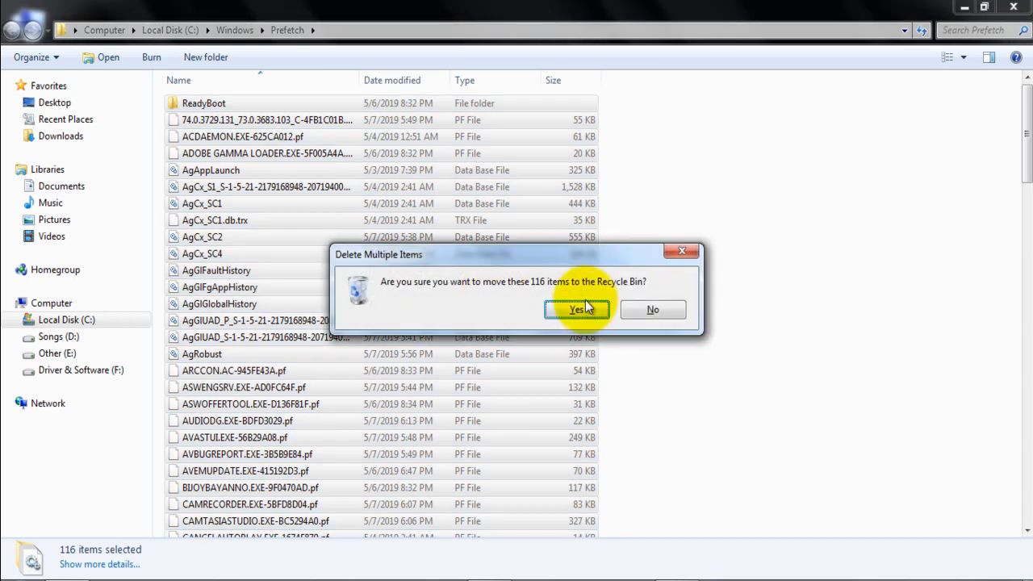
click(577, 310)
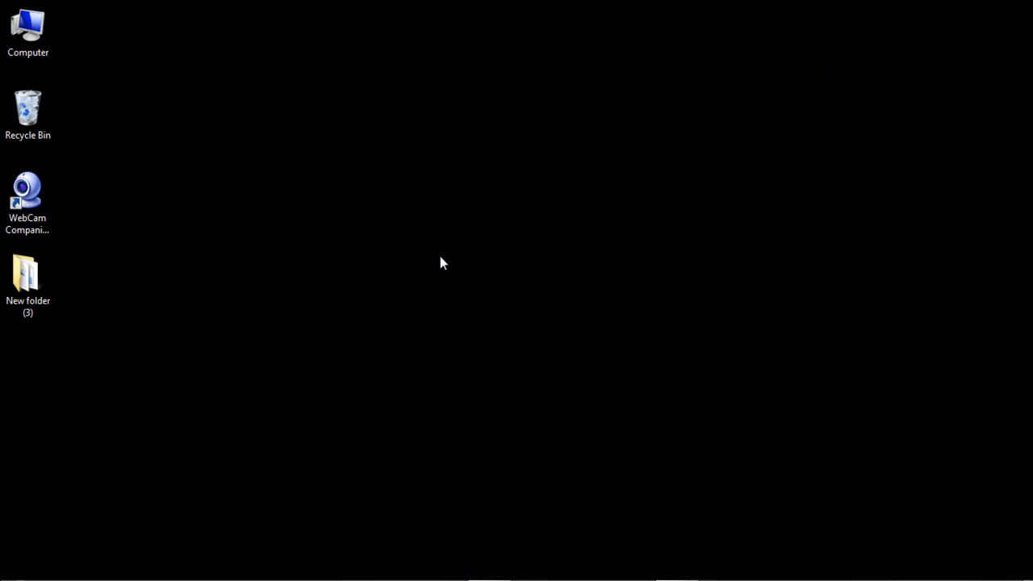
mouse_move(384, 332)
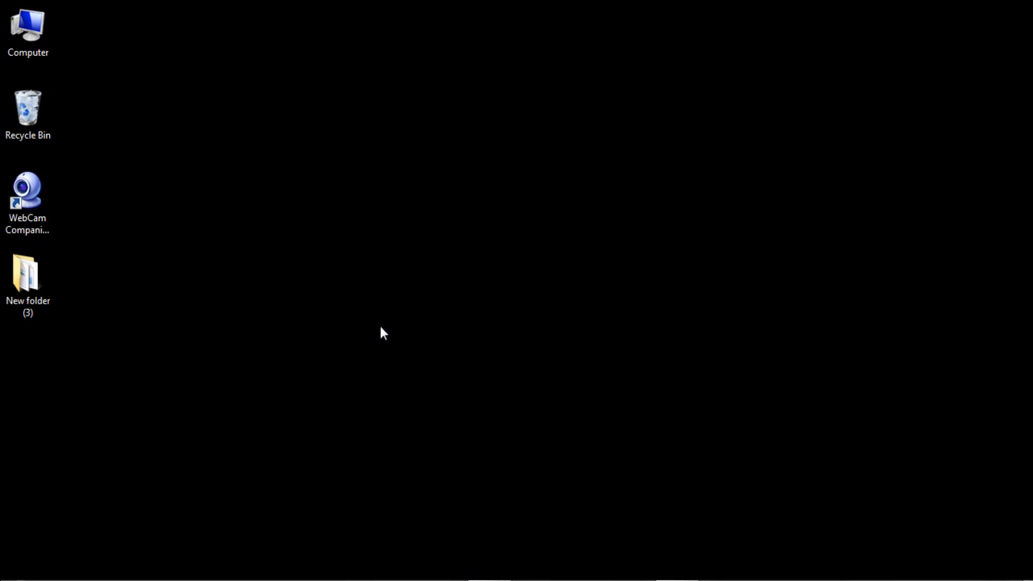
mouse_move(271, 339)
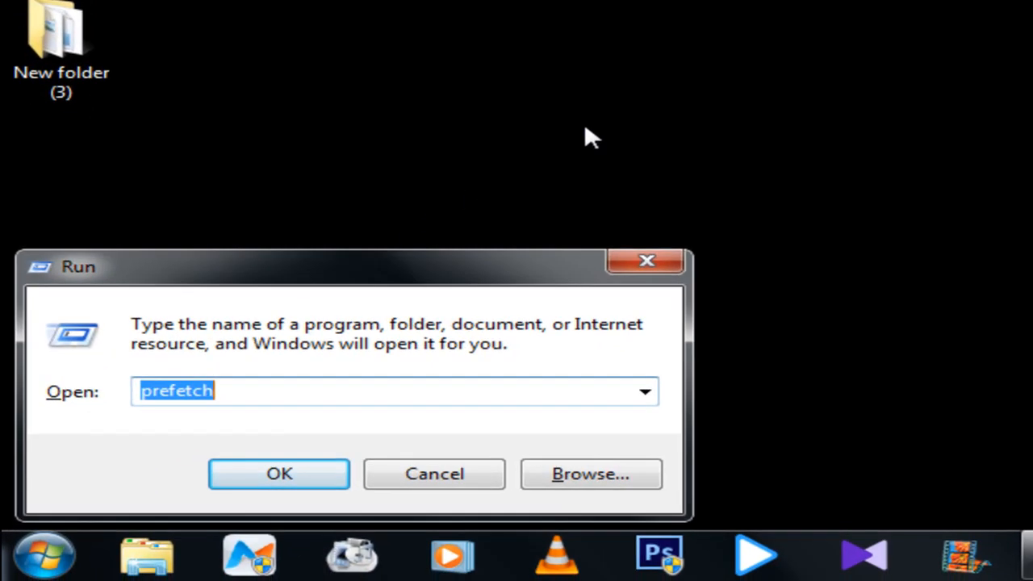
Enter 'recent' in the Run dialog's command field.
text(recen)
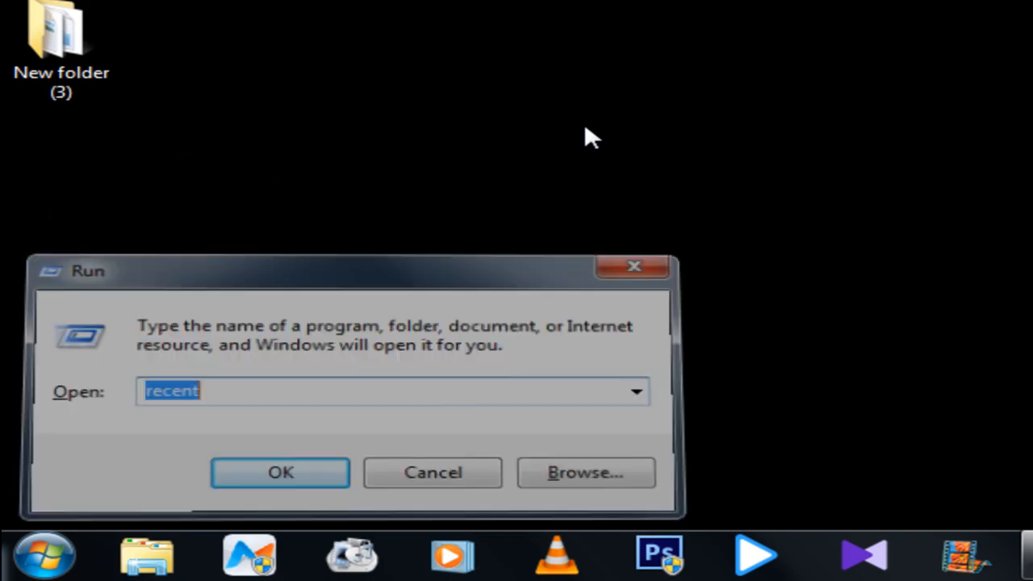
Open the Recent folder, clear out its 68 shortcuts and close the window.
click(281, 472)
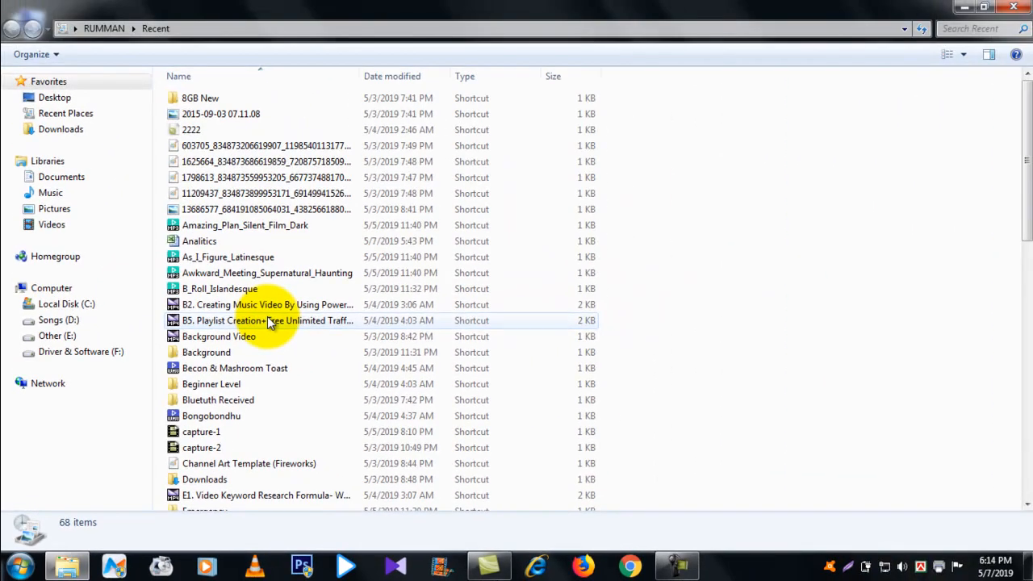
scroll(down, 3)
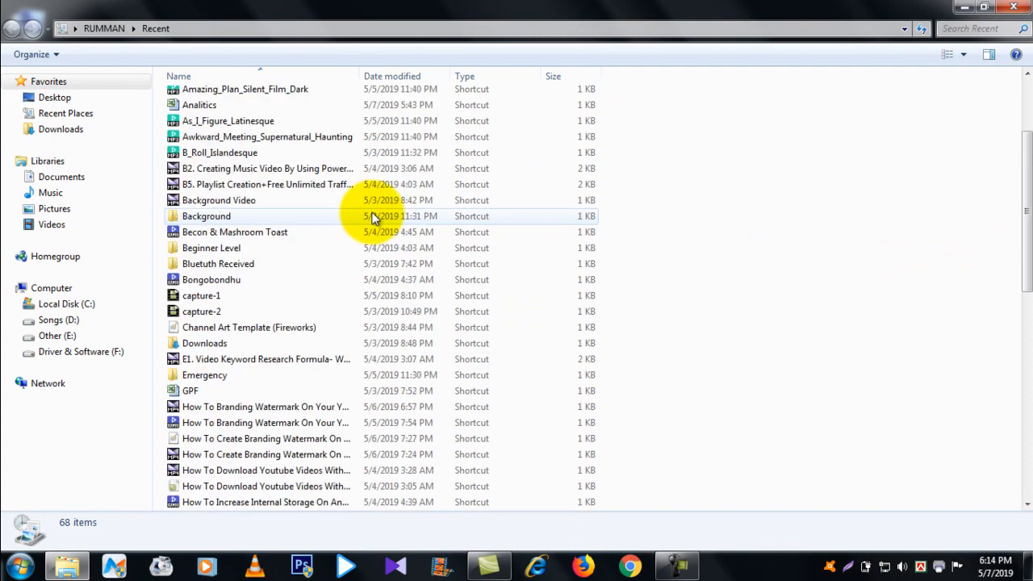
scroll(down, 3)
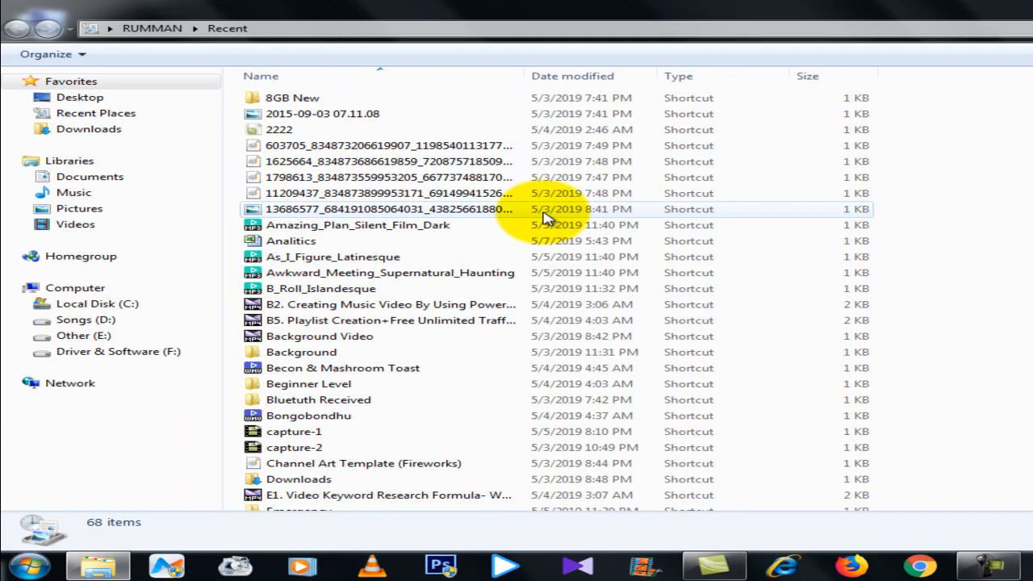
key(ctrl+a)
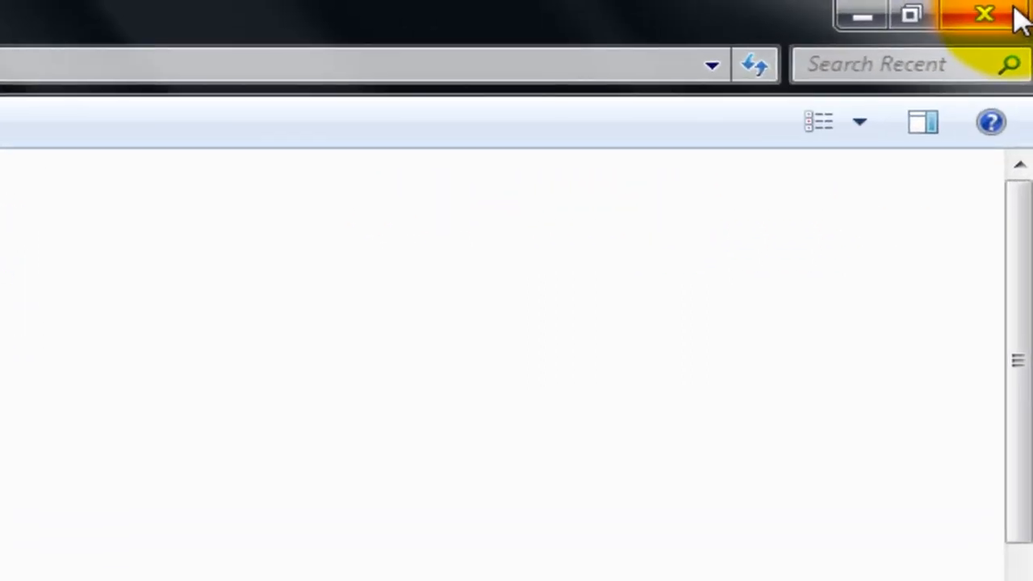
click(983, 15)
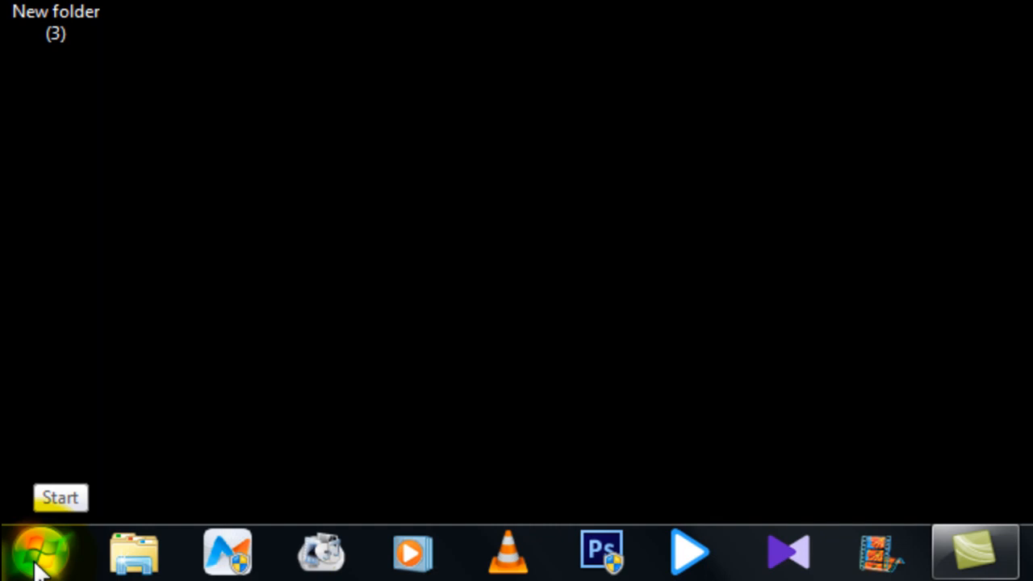
Search the Start menu for 'disk cleanup' to launch Disk Cleanup for drive C.
click(45, 552)
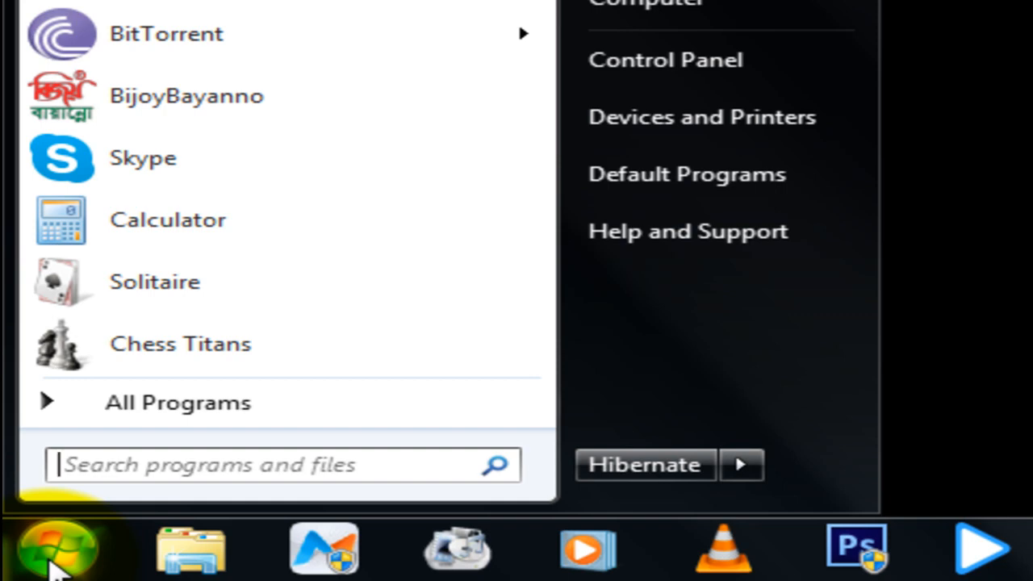
text(d)
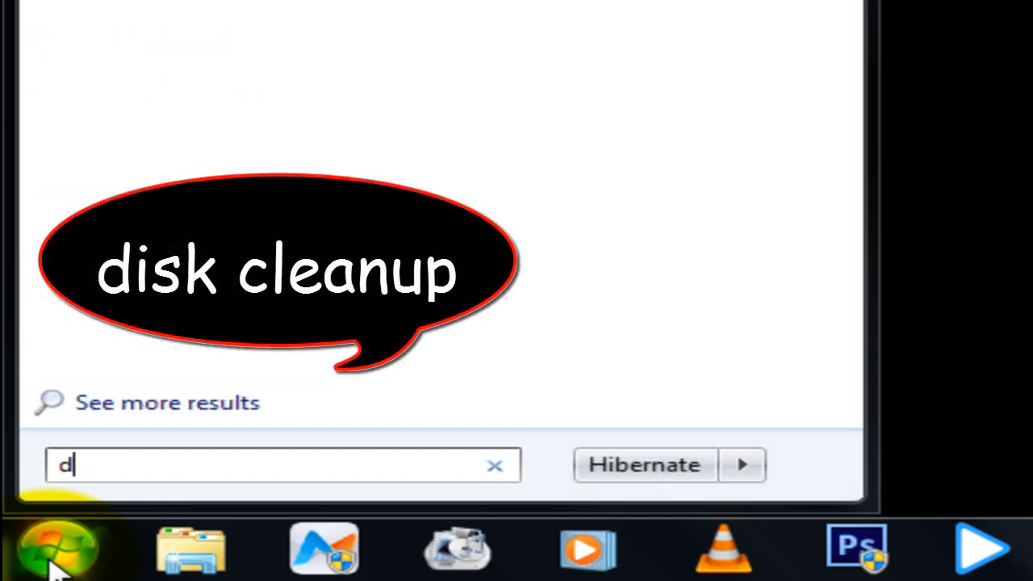
text(is)
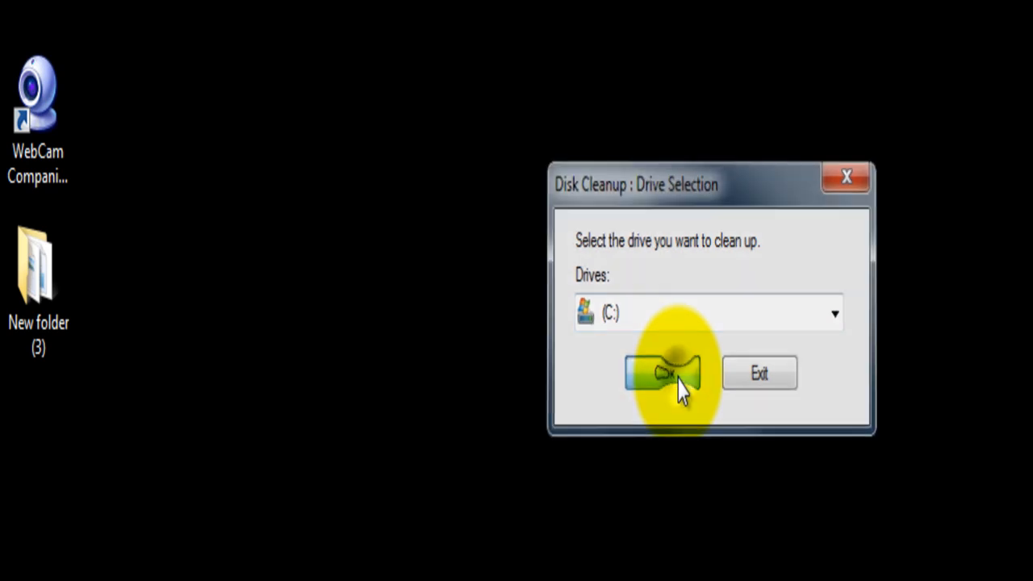
Scan drive C and check every file category, including Recycle Bin, logs and error reports, totalling 551 MB.
click(662, 372)
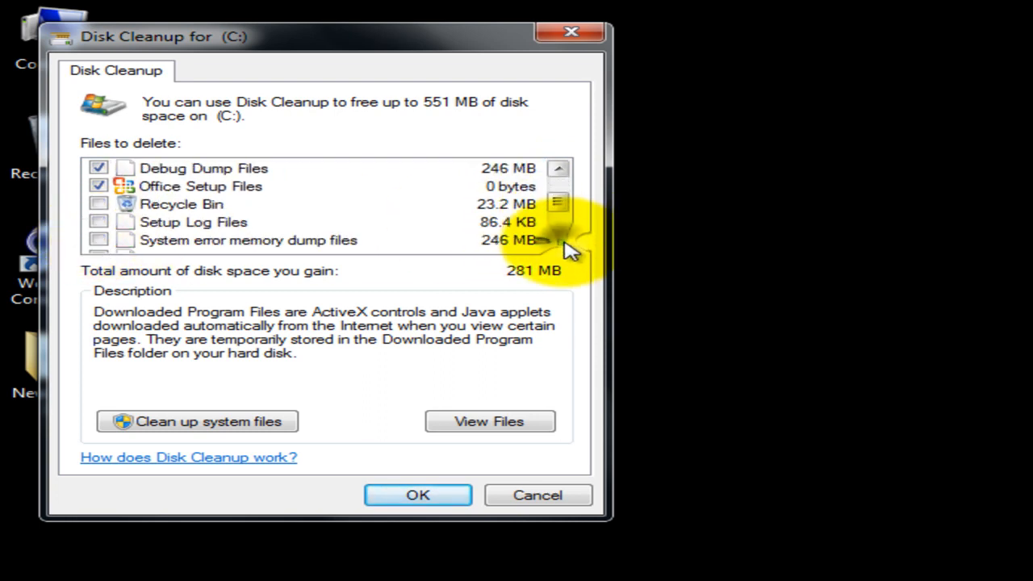
click(97, 203)
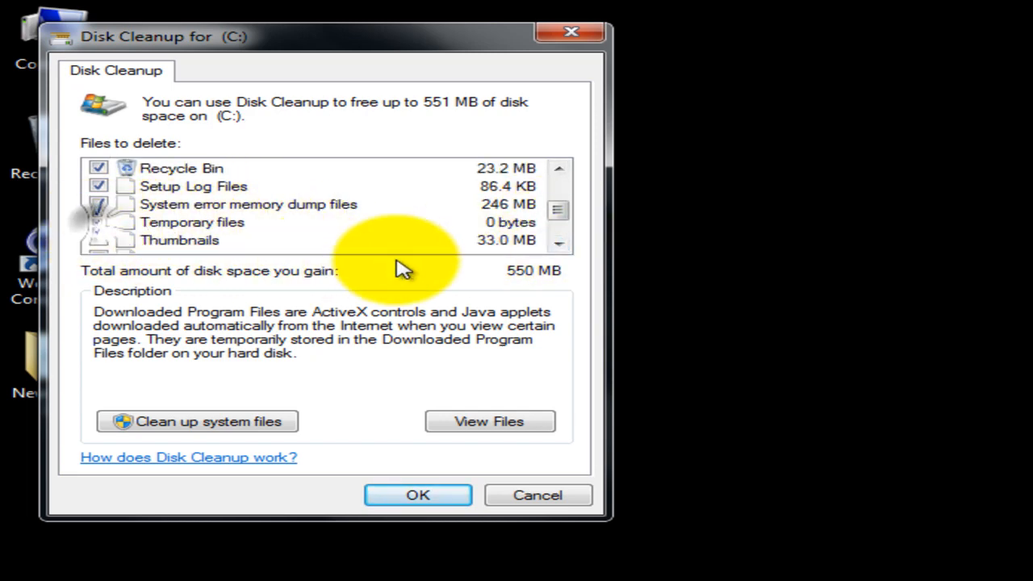
scroll(down, 3)
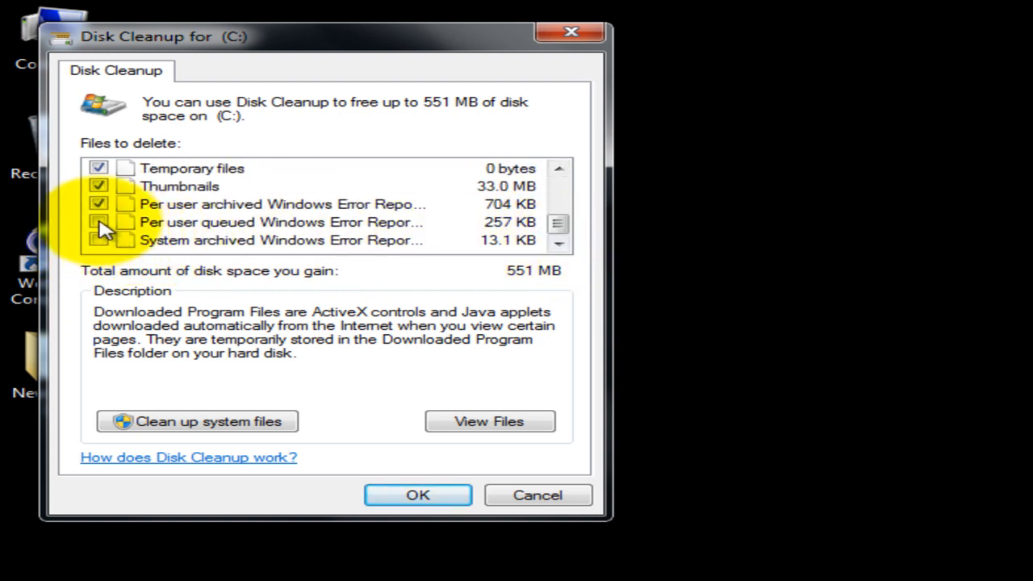
click(97, 222)
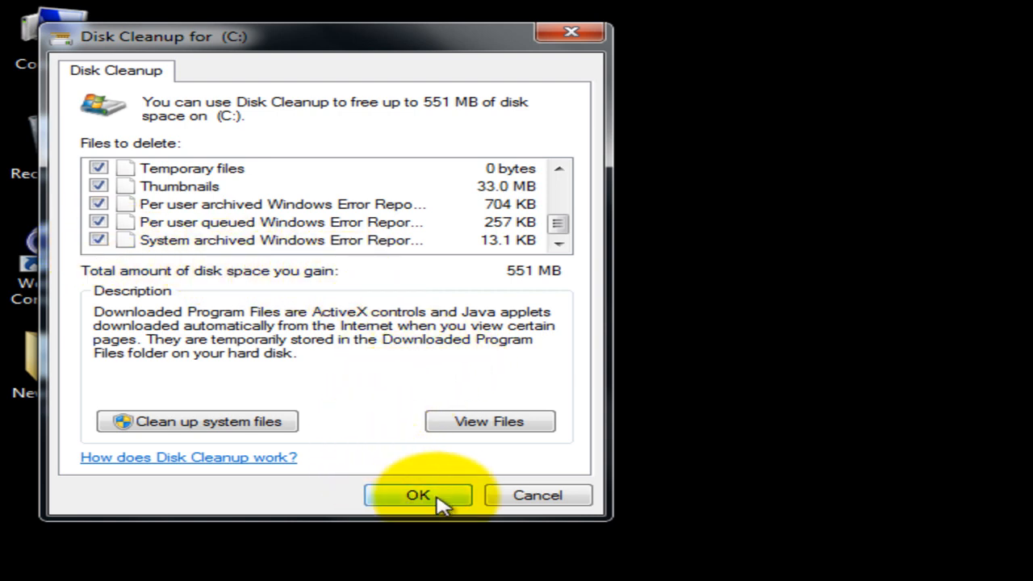
Confirm permanently deleting the marked 551 MB of files from drive C.
click(416, 494)
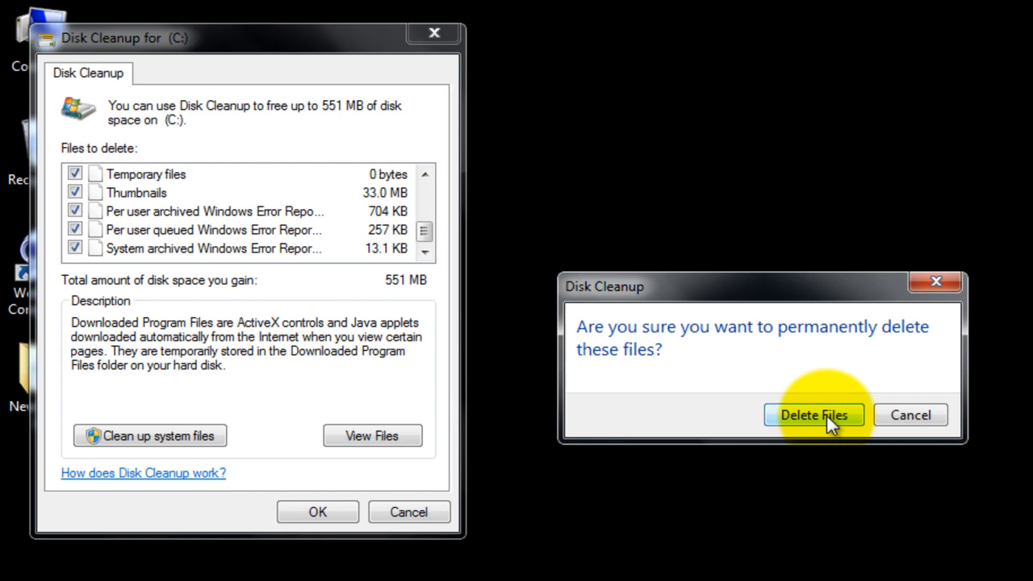
click(814, 414)
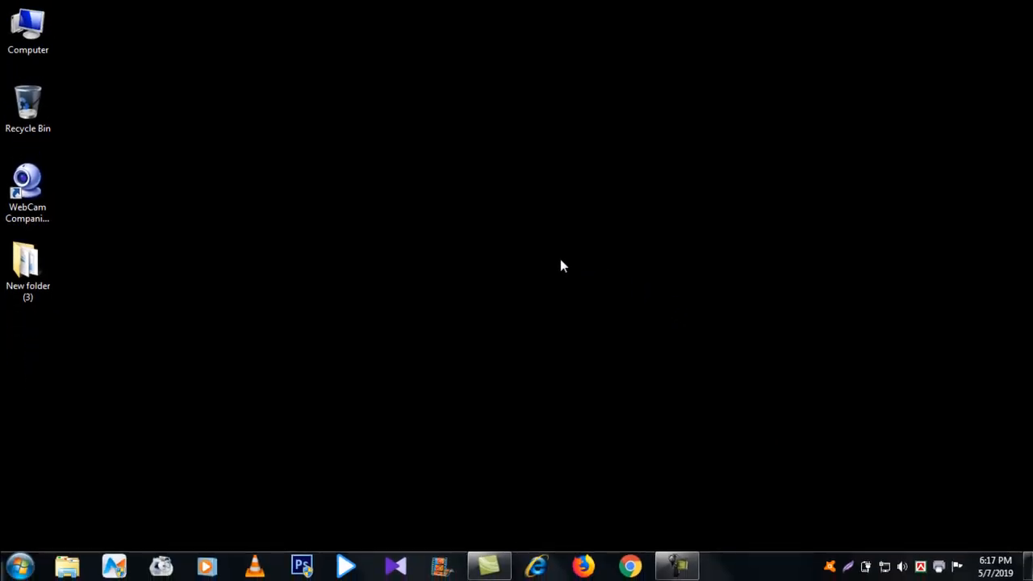
mouse_move(519, 385)
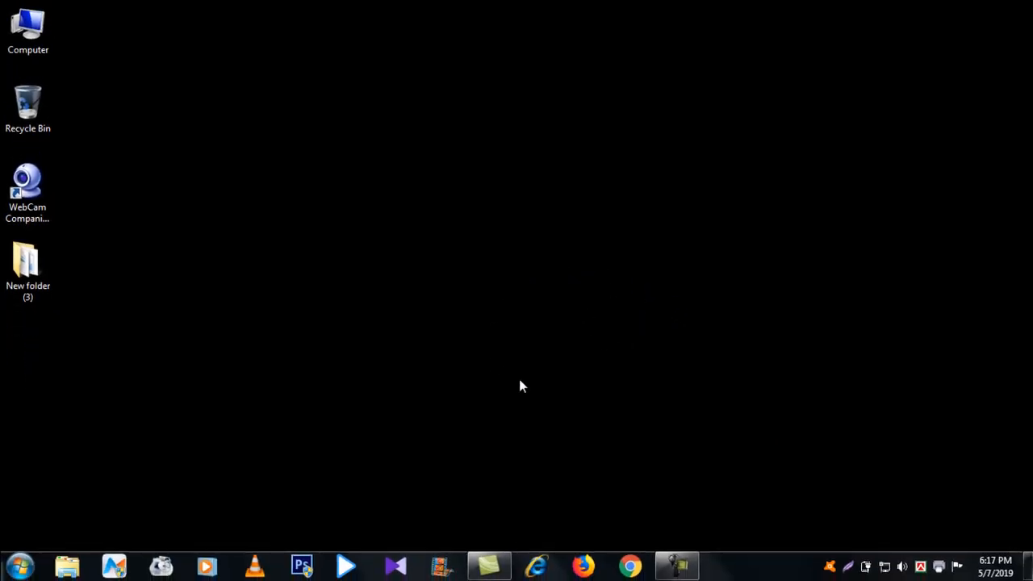